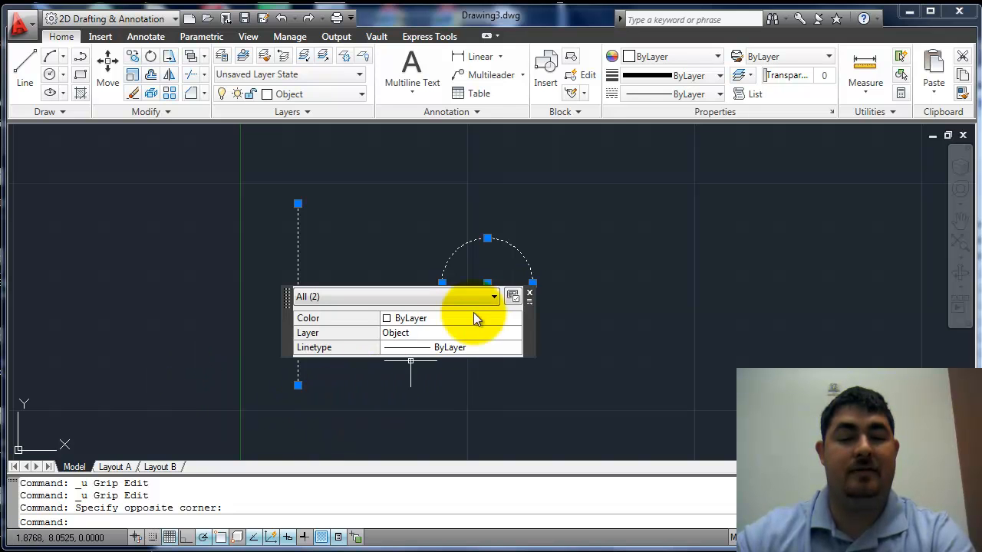
# Stretch the circle by its quadrant grip to a new radius of 1
pyautogui.click(339, 537)
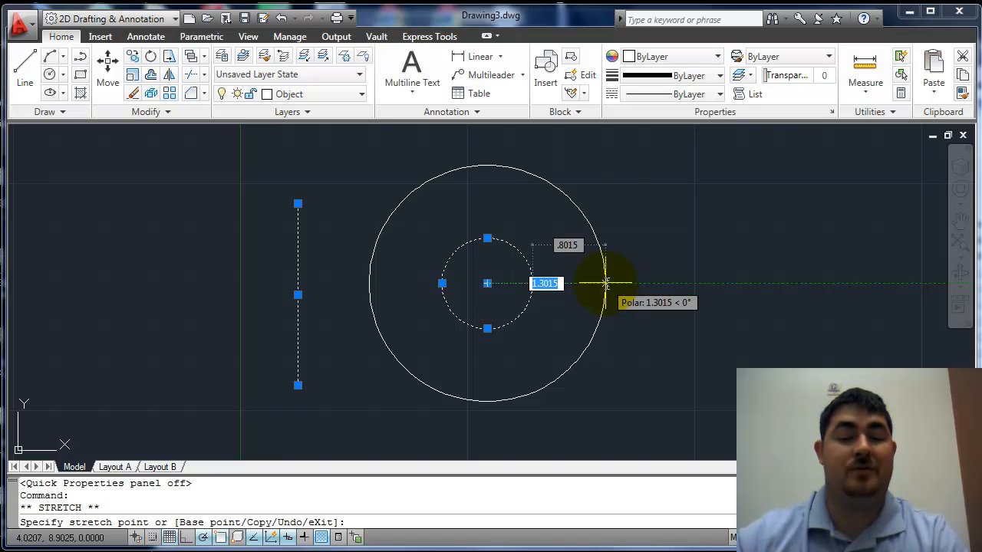
pyautogui.write('1')
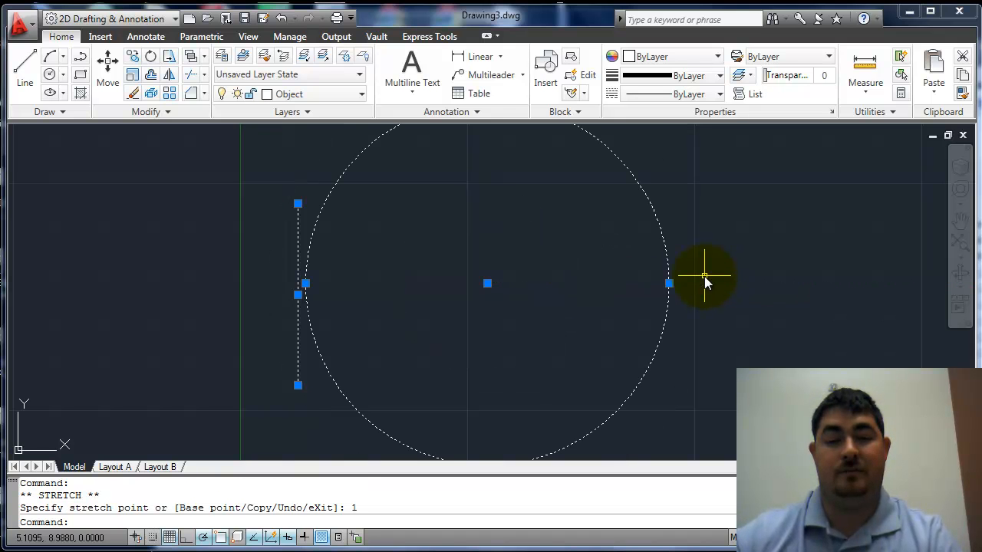
pyautogui.moveTo(668, 287)
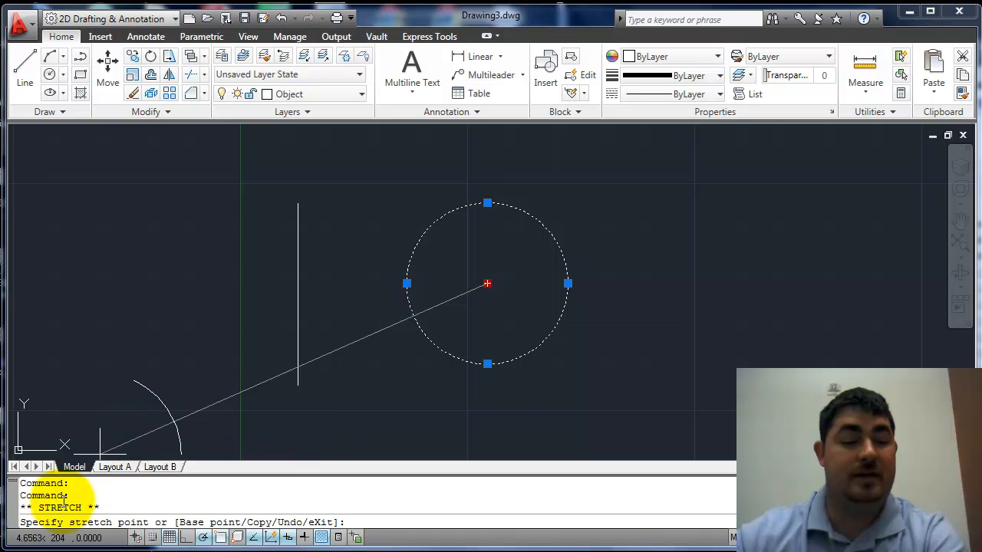
pyautogui.moveTo(644, 244)
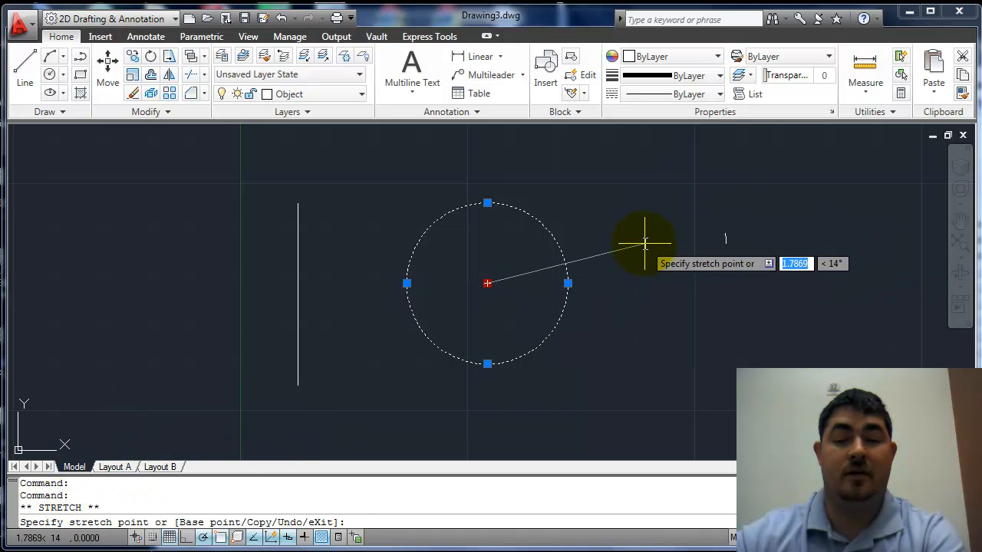
# Move the circle by its center grip to a spot right of the vertical line
pyautogui.click(643, 242)
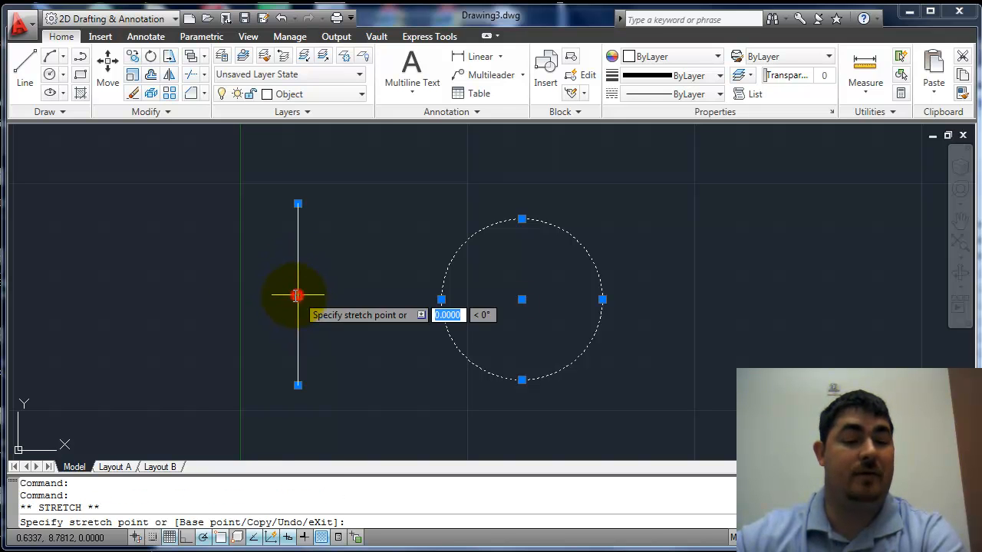
pyautogui.moveTo(297, 283)
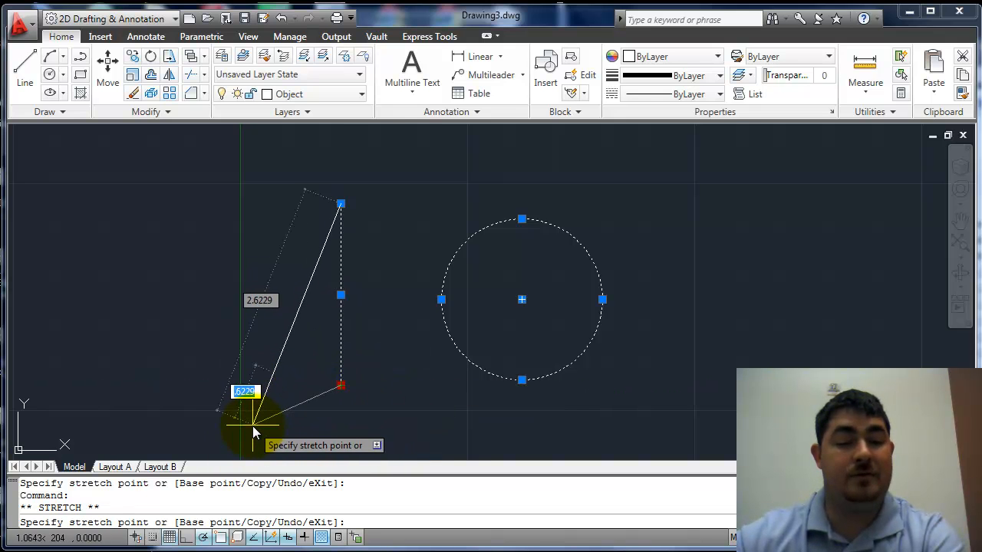
pyautogui.moveTo(261, 426)
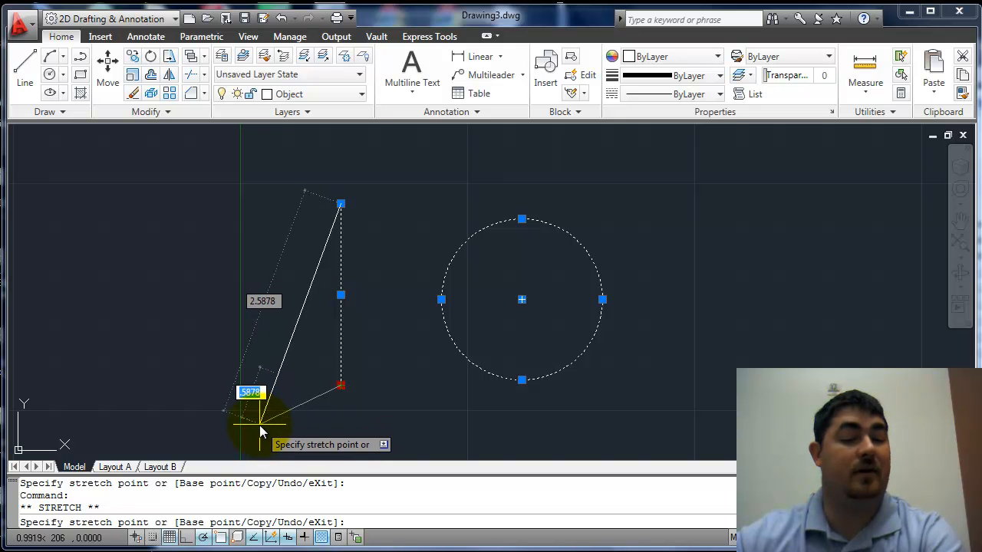
pyautogui.moveTo(237, 417)
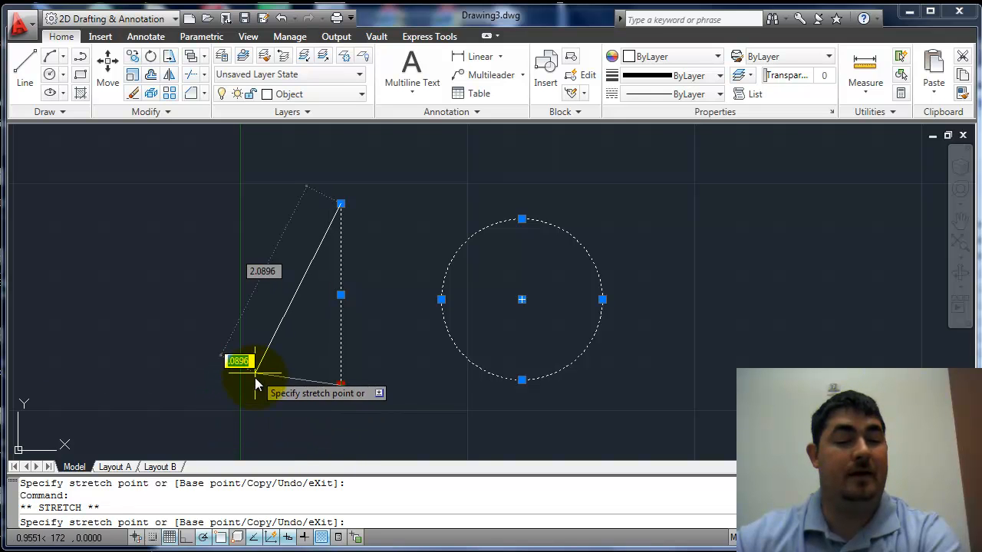
pyautogui.moveTo(258, 402)
pyautogui.write(' 4')
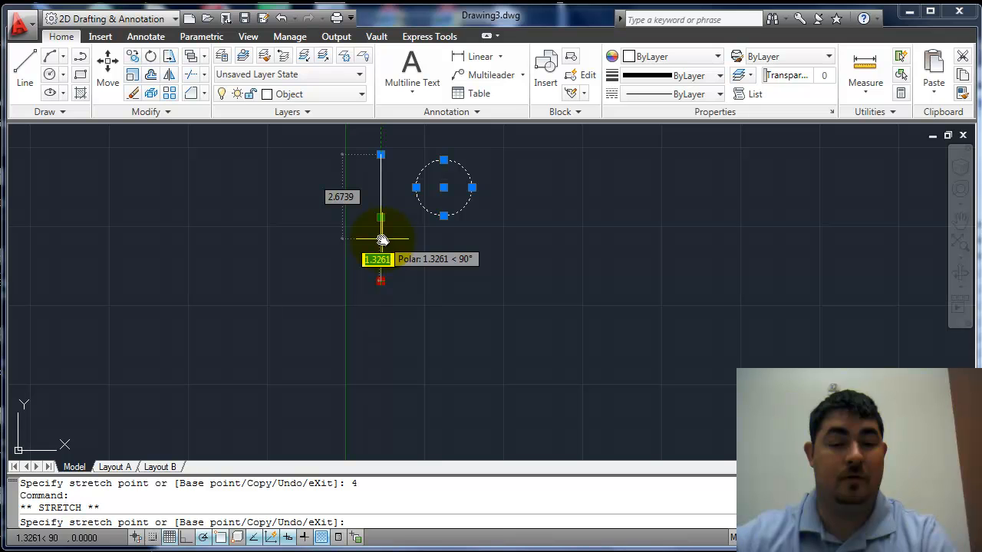
# Stretch the line's endpoint grips by distances 1 and .5 so it slants
pyautogui.write('1')
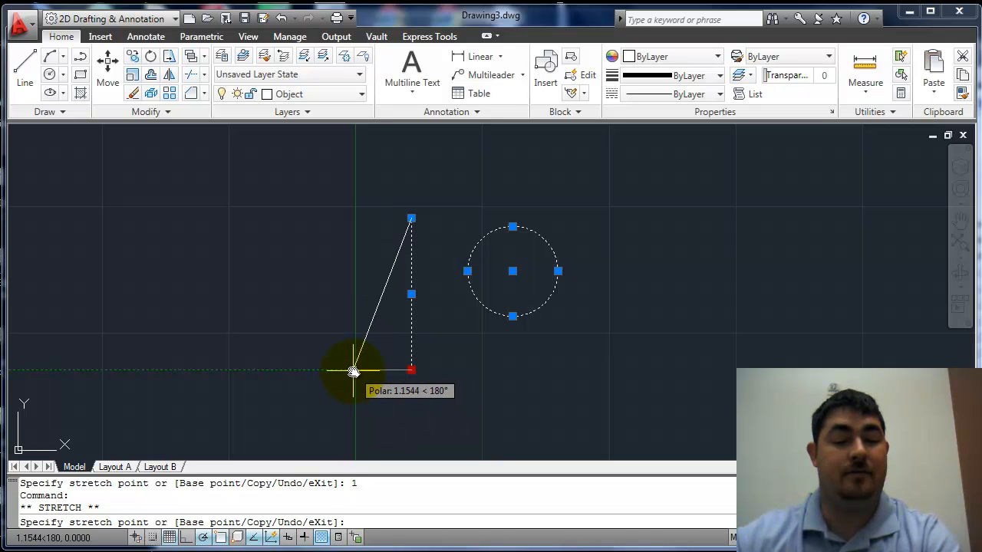
pyautogui.write('.5')
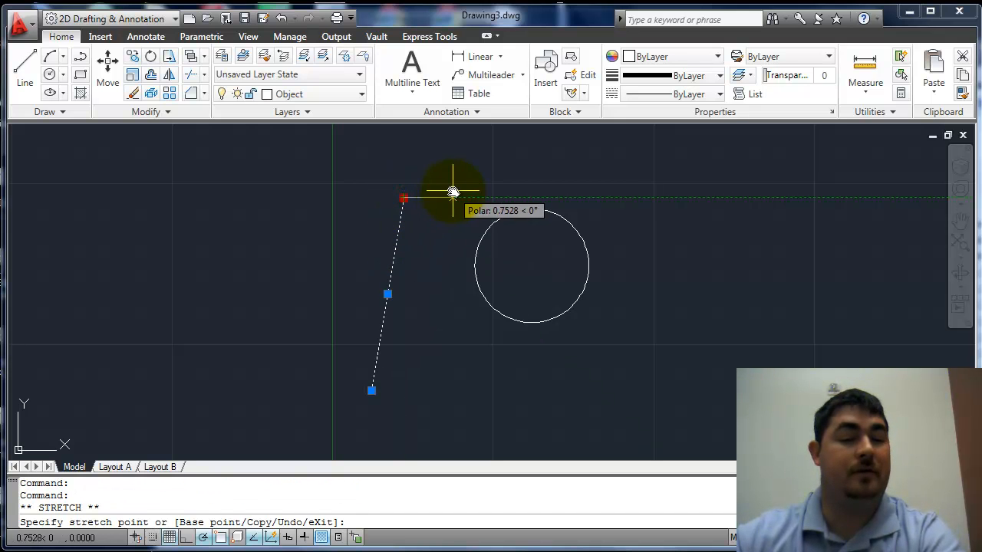
pyautogui.rightClick(452, 192)
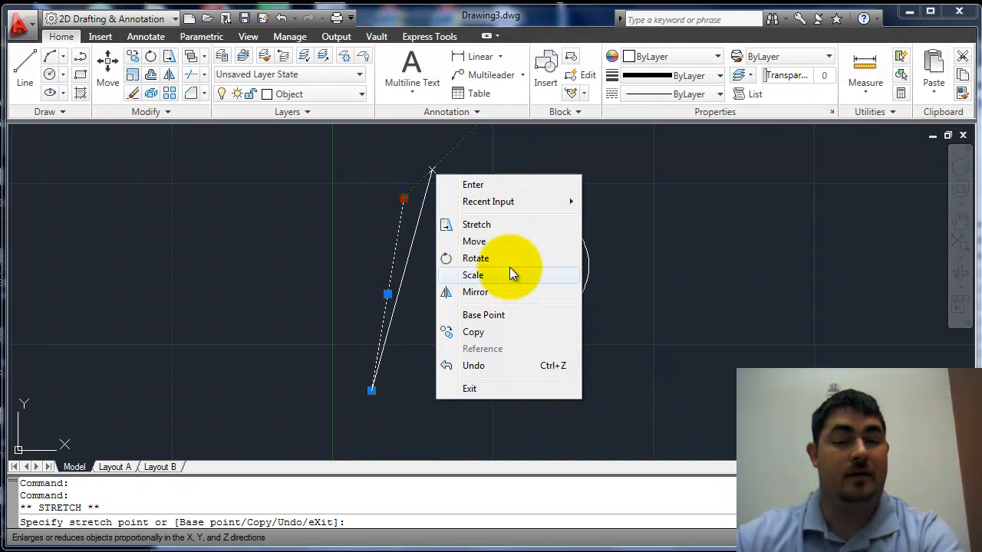
pyautogui.moveTo(484, 243)
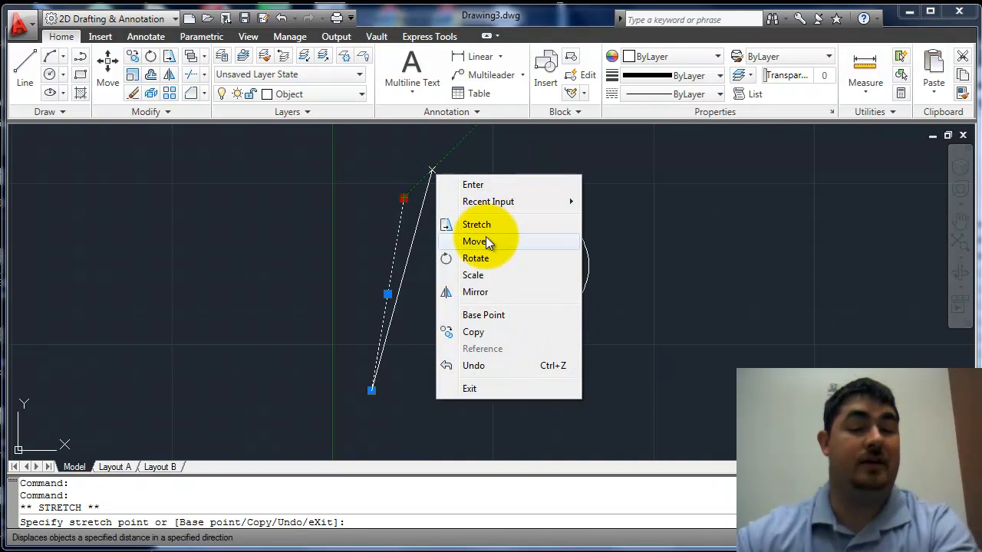
pyautogui.click(473, 240)
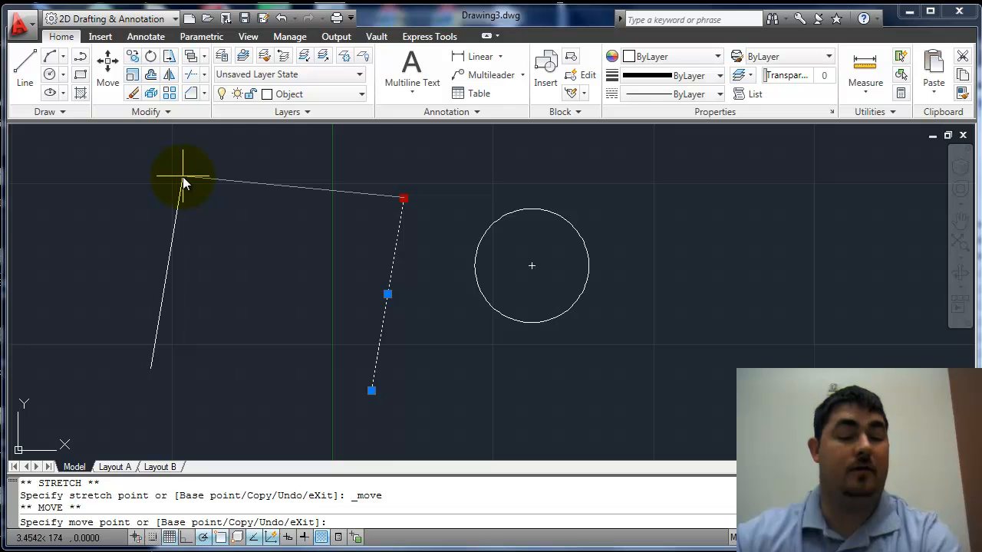
pyautogui.press('Escape')
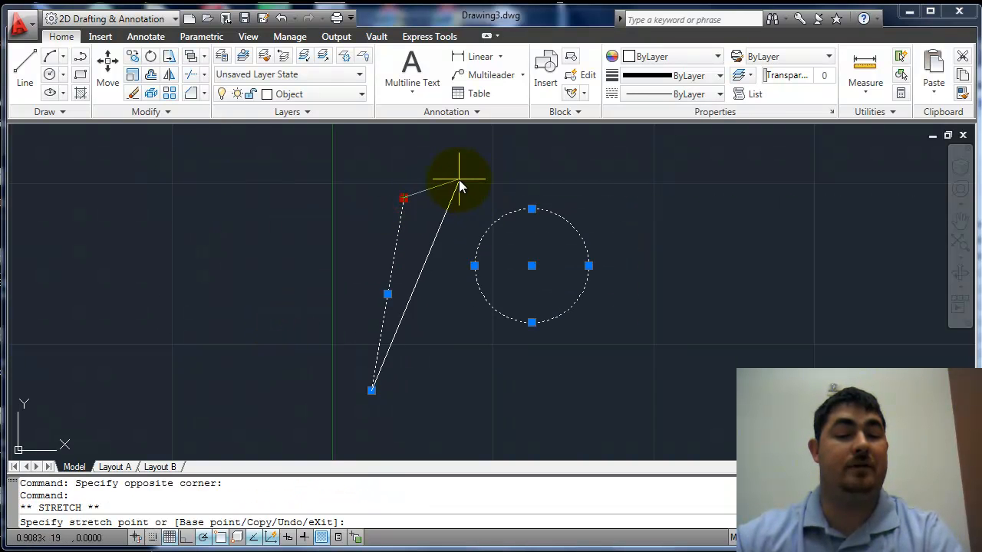
pyautogui.rightClick(460, 184)
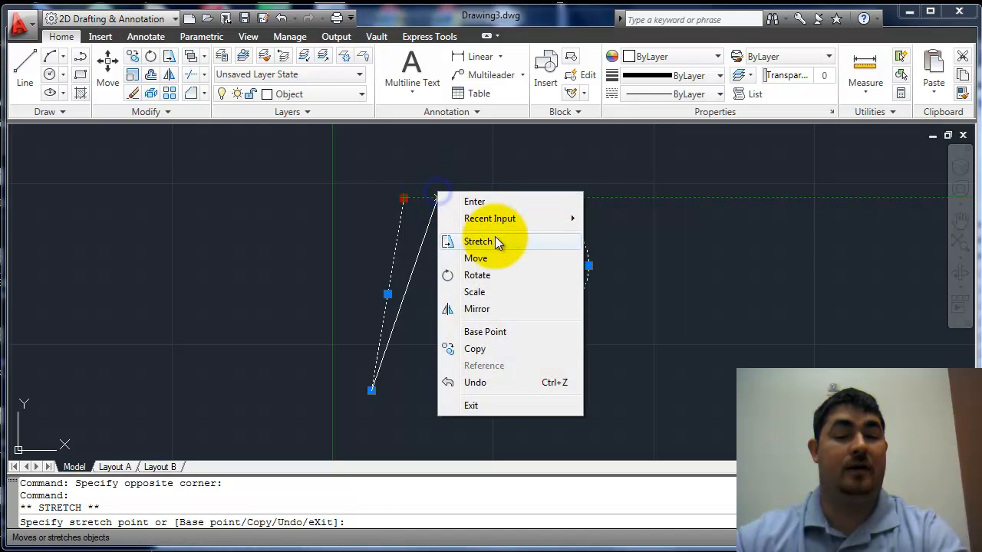
pyautogui.click(476, 257)
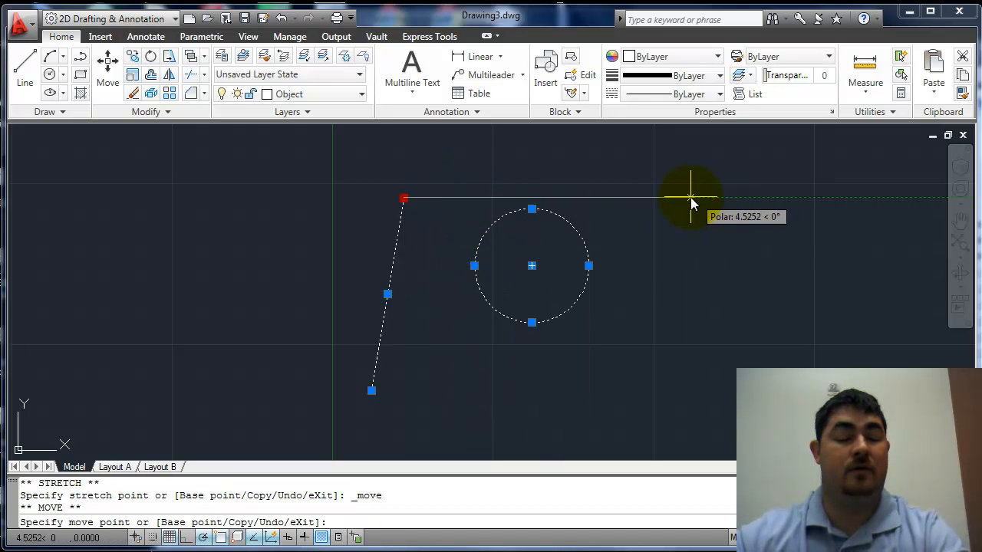
pyautogui.press('Escape')
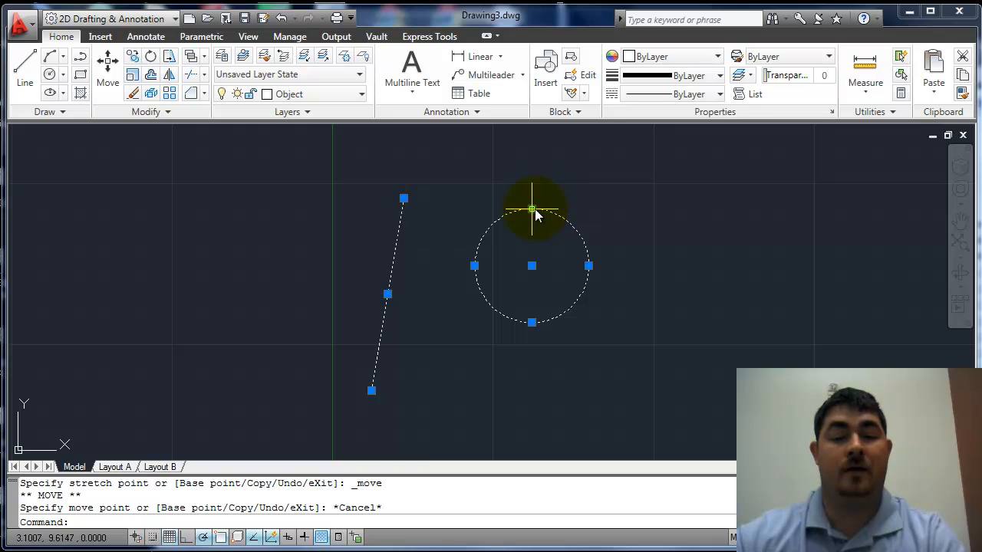
pyautogui.rightClick(532, 211)
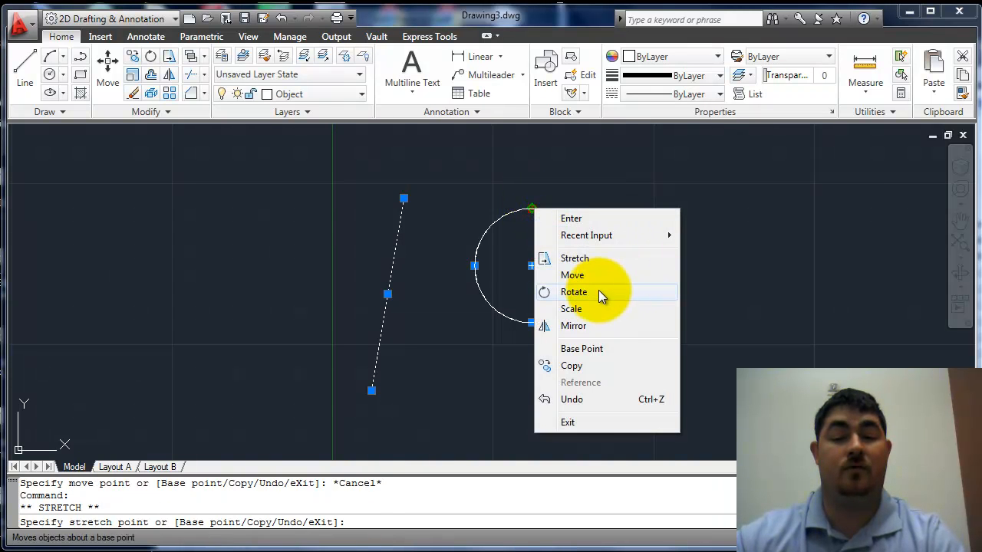
pyautogui.click(573, 291)
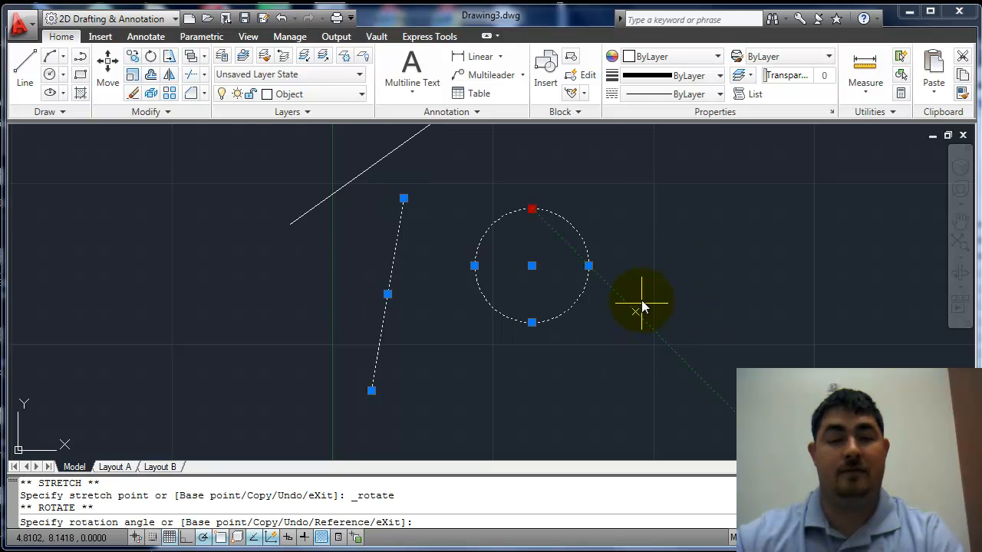
pyautogui.rightClick(641, 304)
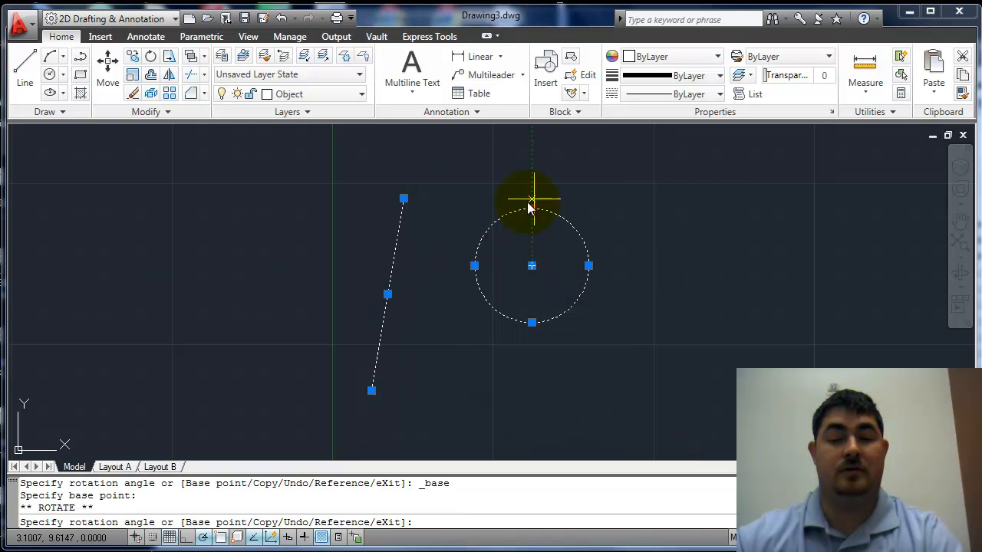
pyautogui.rightClick(506, 381)
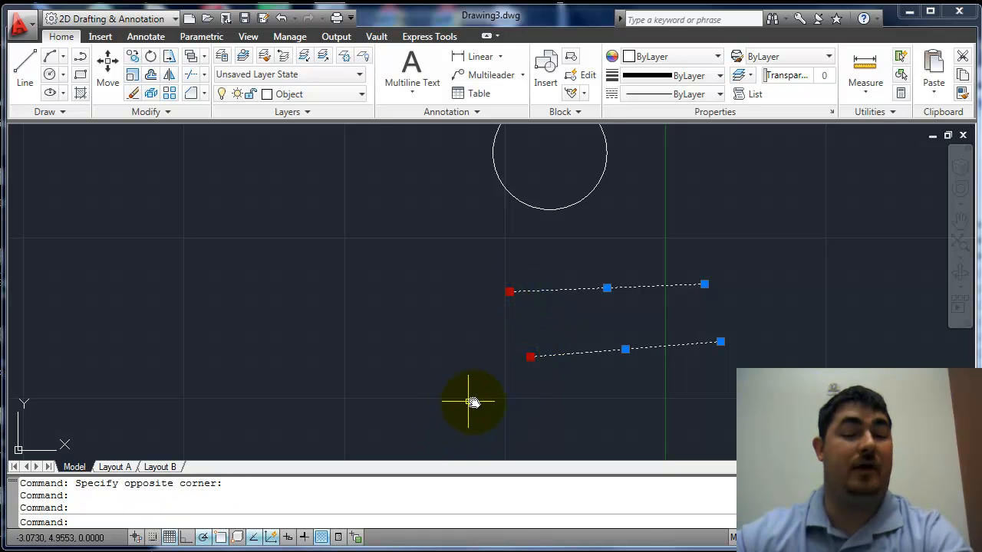
# Stretch the left endpoints of both lines leftward together, then clear the selection
pyautogui.click(530, 357)
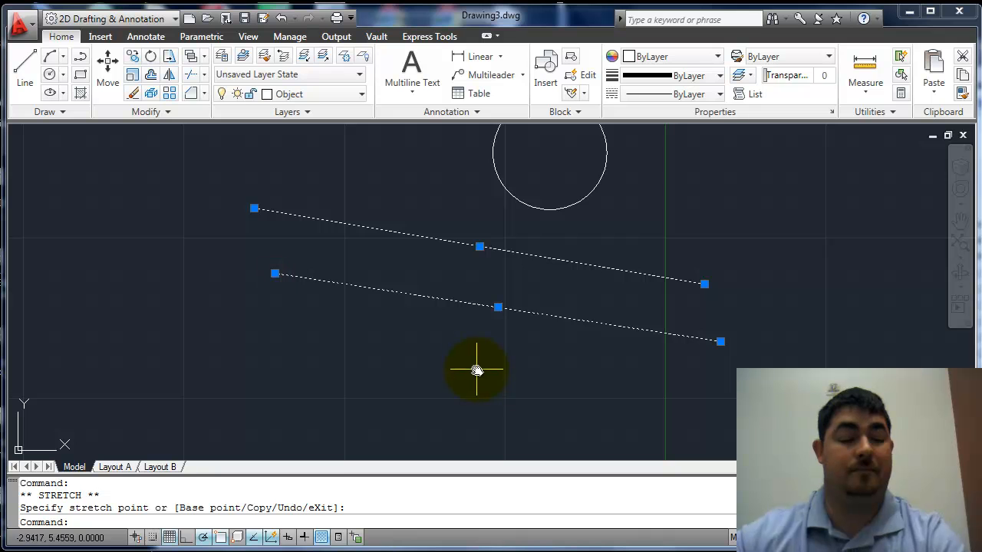
pyautogui.press('Escape')
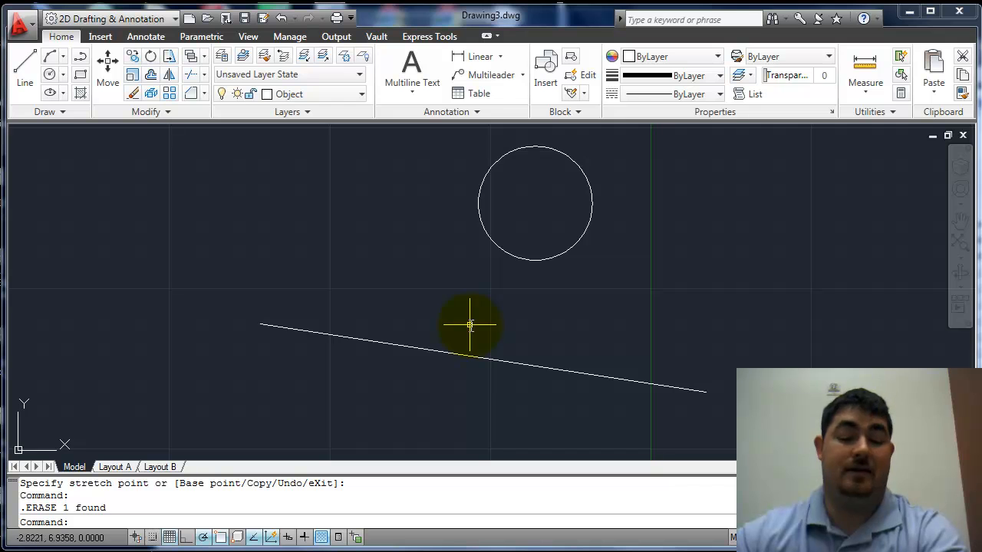
pyautogui.moveTo(769, 310)
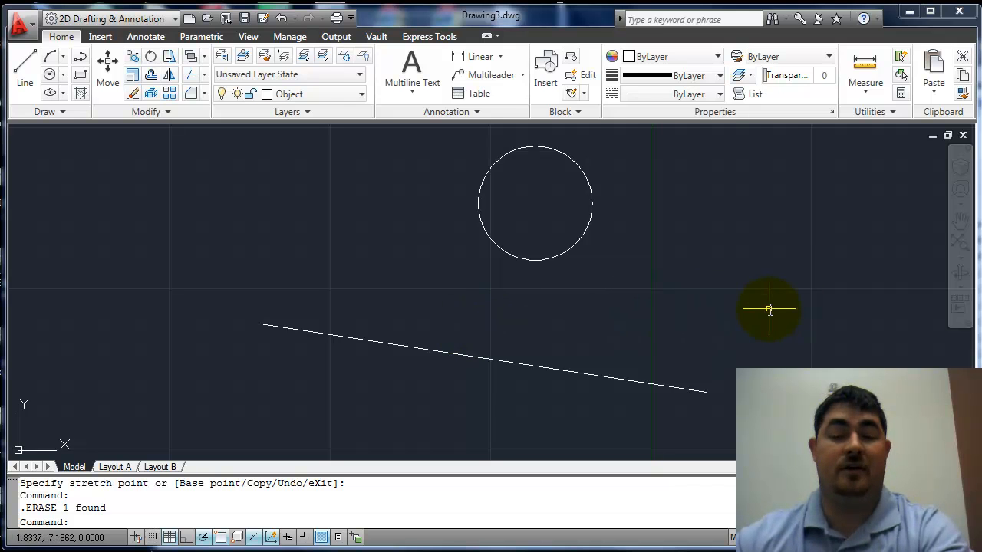
# Undo the erase with U, then pull the lower line's right grip inward to shorten it
pyautogui.write('U Grip Edit')
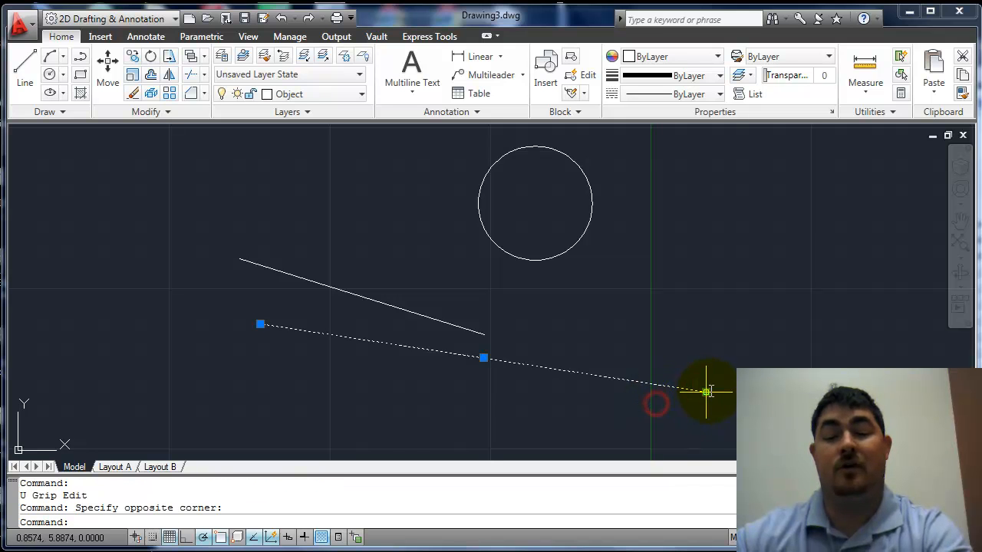
pyautogui.moveTo(706, 391); pyautogui.dragTo(460, 391)
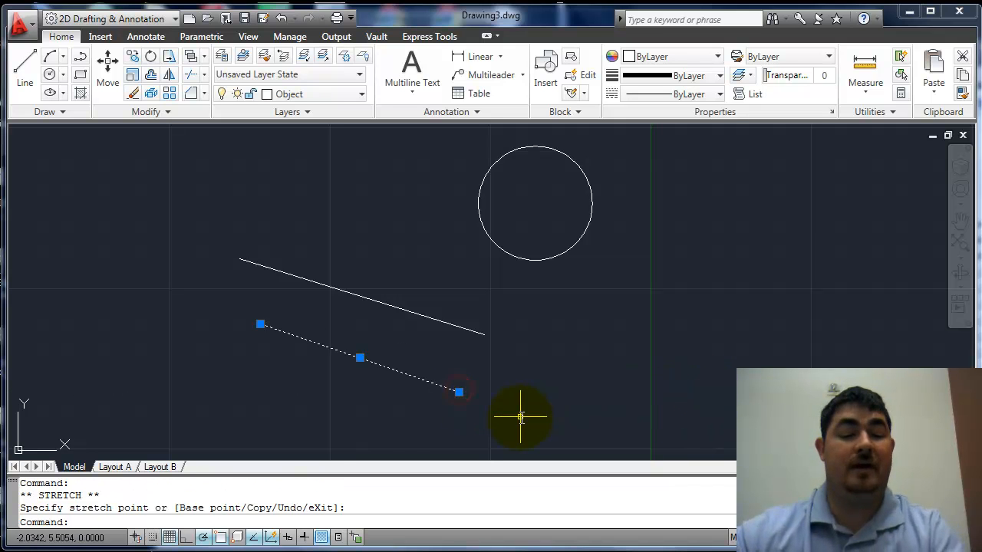
pyautogui.press('Escape')
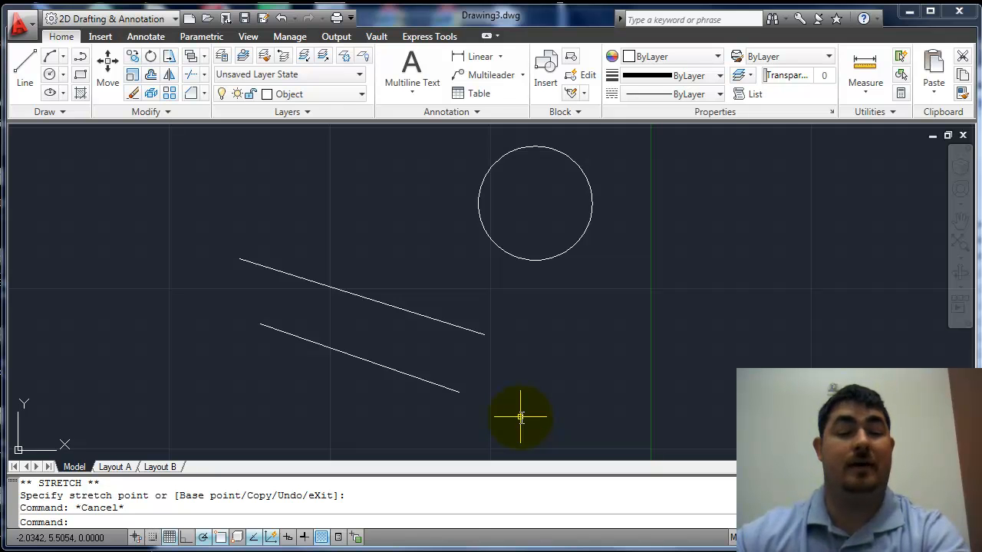